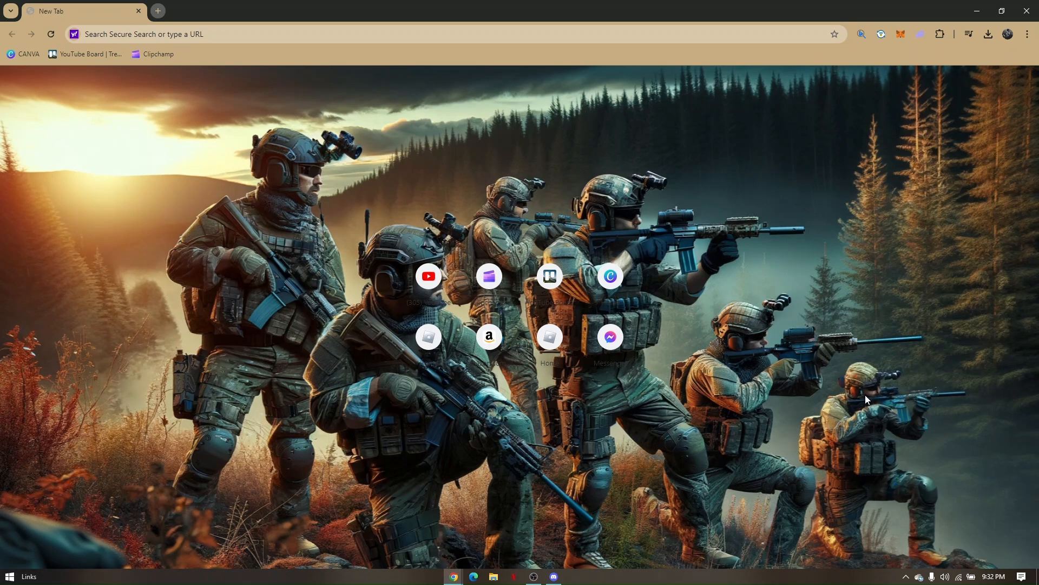
pyautogui.moveTo(789, 344)
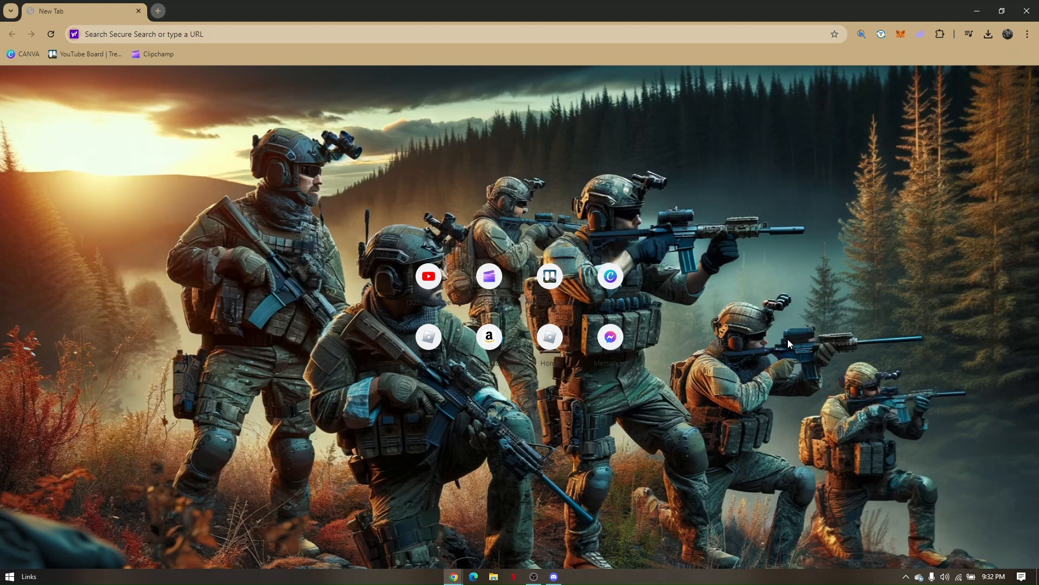
pyautogui.moveTo(690, 31)
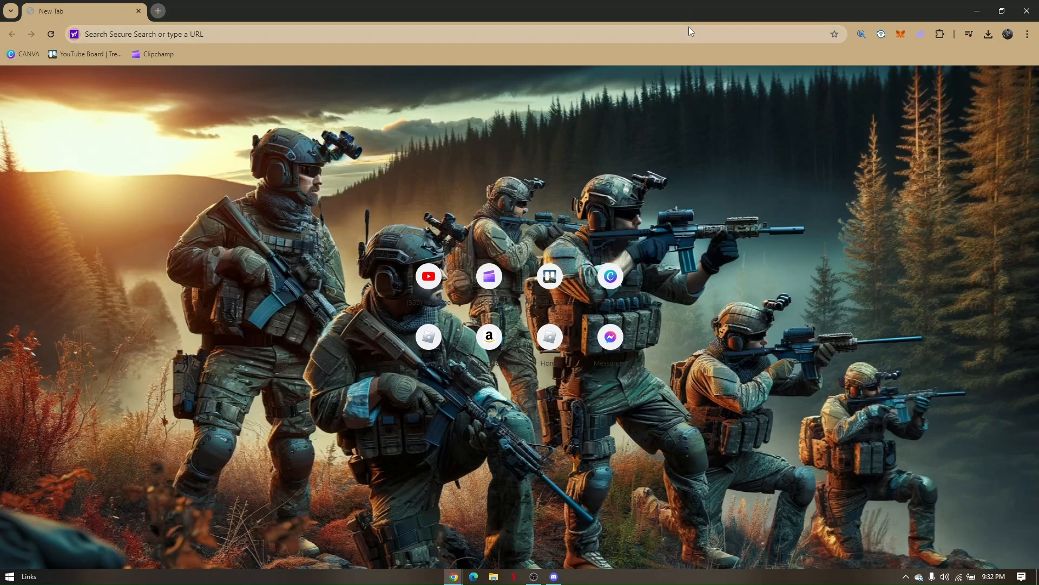
pyautogui.moveTo(720, 234)
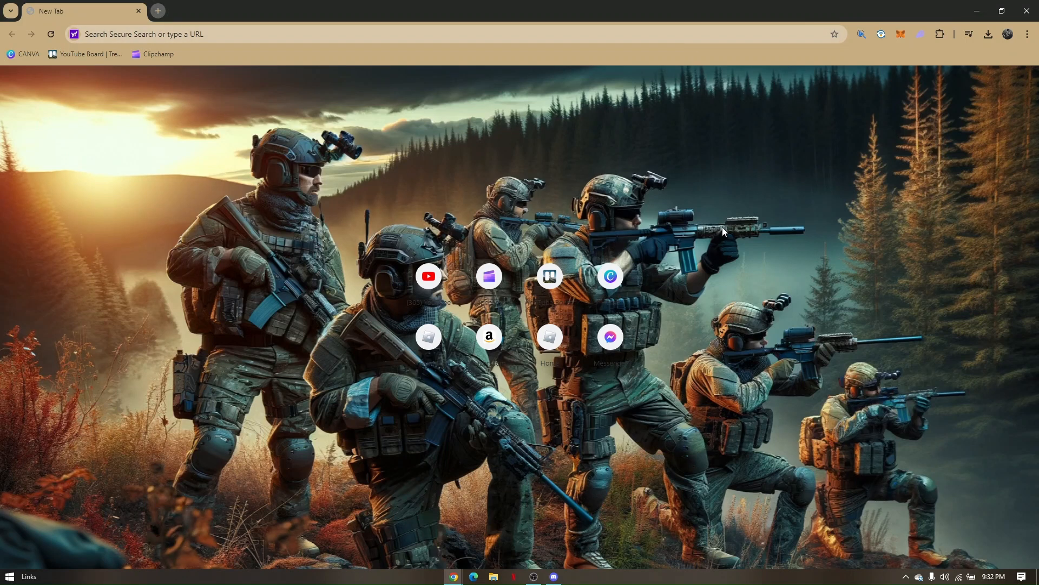
pyautogui.moveTo(540, 202)
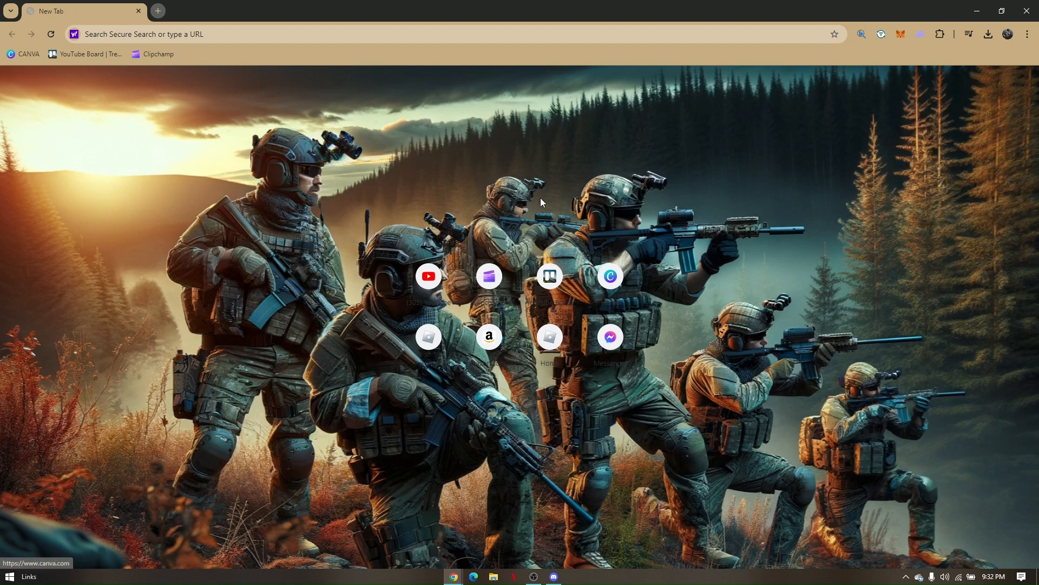
# Step: Load discord.com from the Discord shortcut on the new tab page
pyautogui.click(417, 34)
pyautogui.write('discord.com')
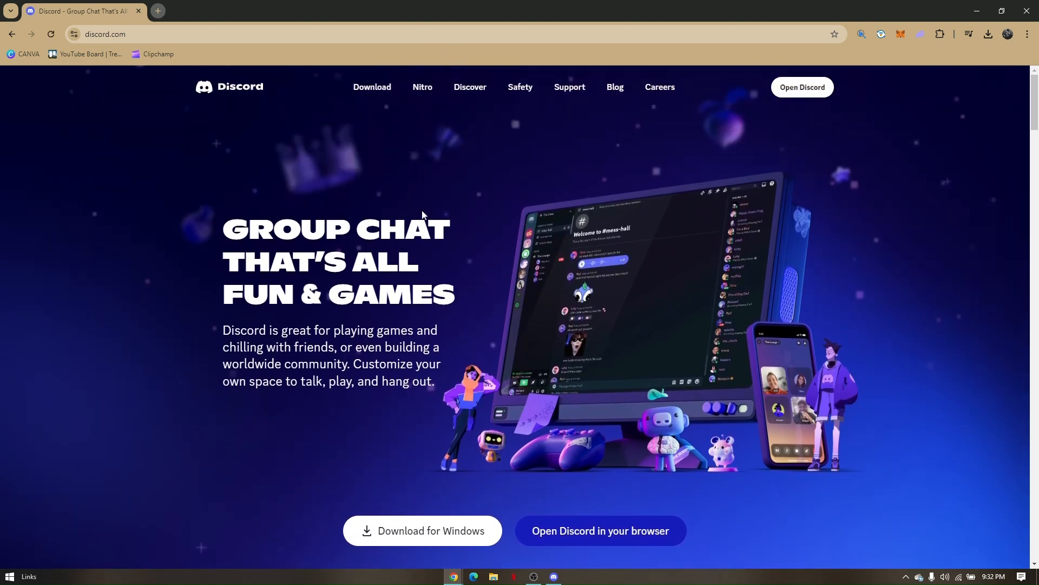
pyautogui.moveTo(575, 535)
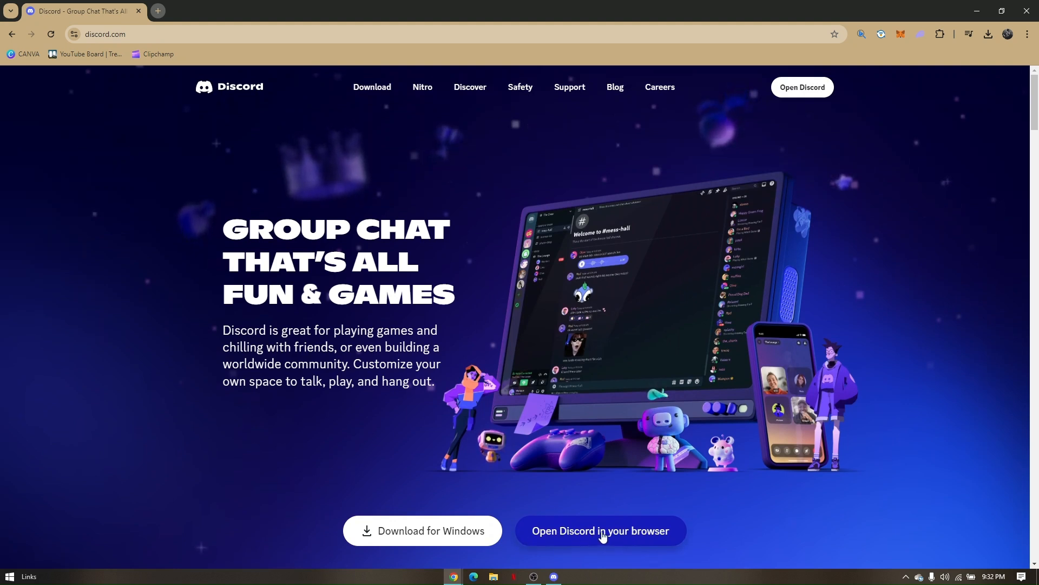
# Step: Launch Discord in the browser and go to User Settings > Privacy & Safety
pyautogui.click(600, 531)
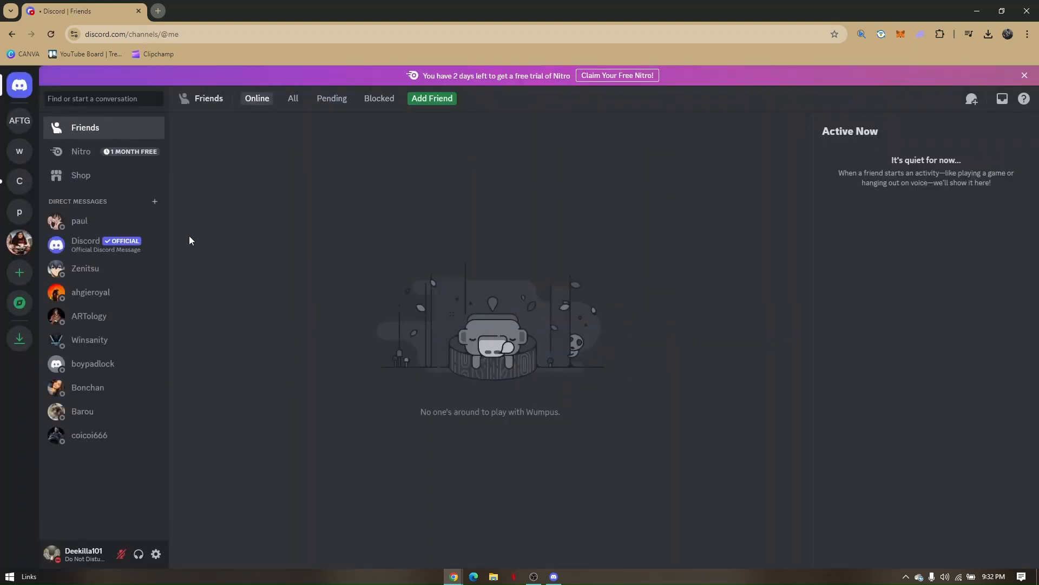
pyautogui.moveTo(325, 367)
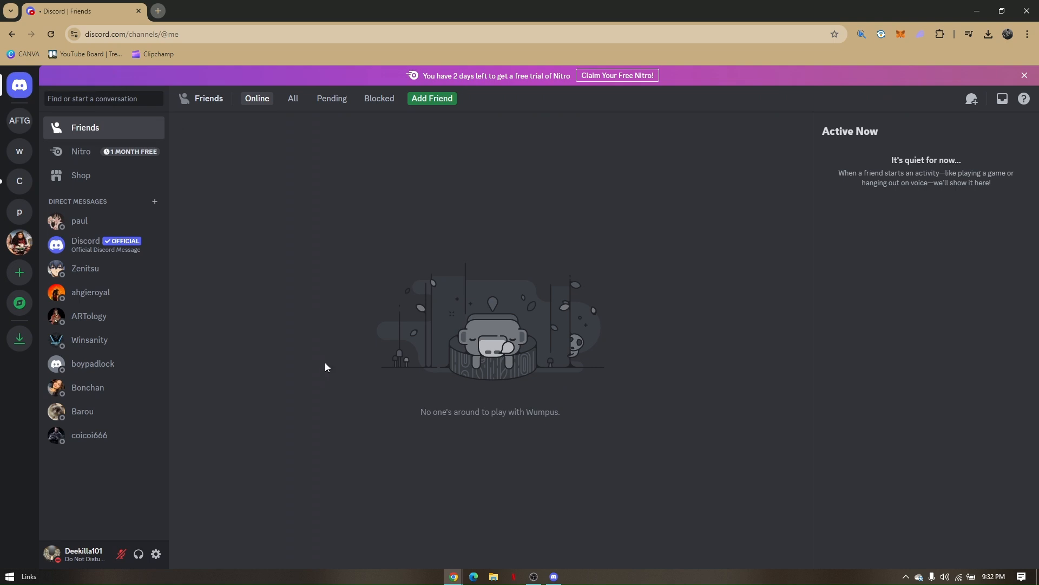
pyautogui.moveTo(322, 375)
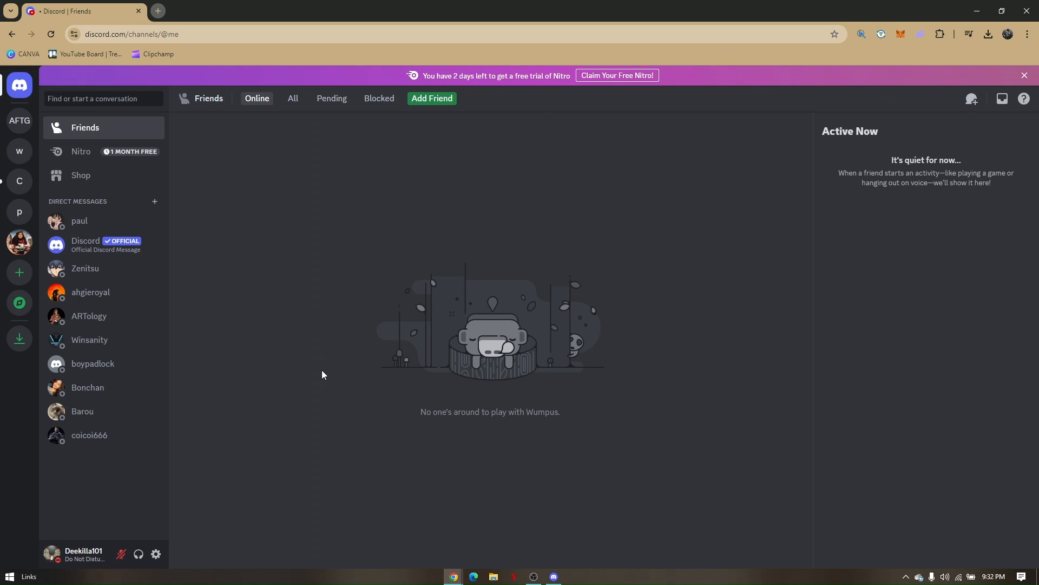
pyautogui.moveTo(542, 198)
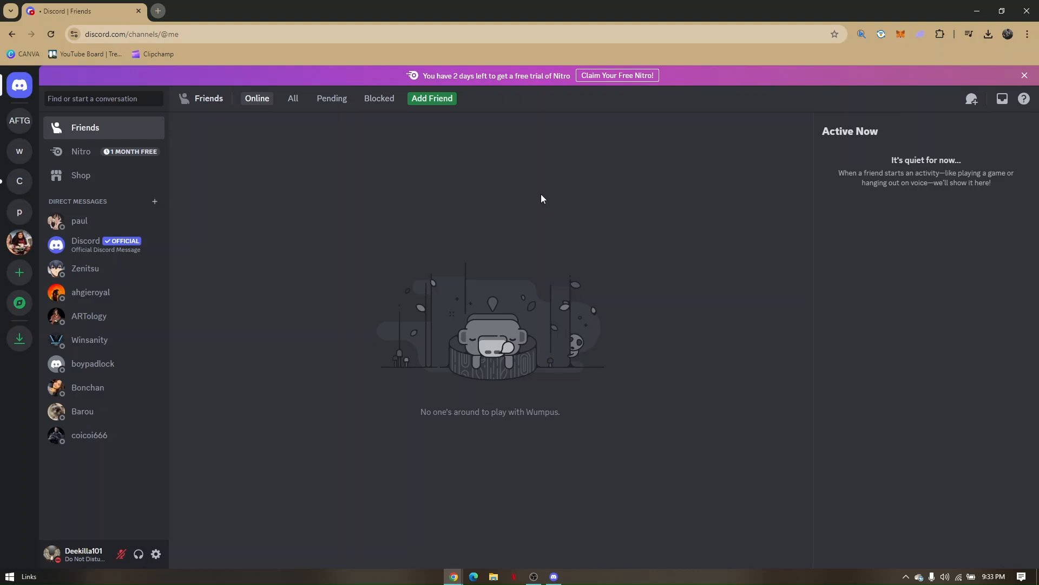
pyautogui.moveTo(411, 203)
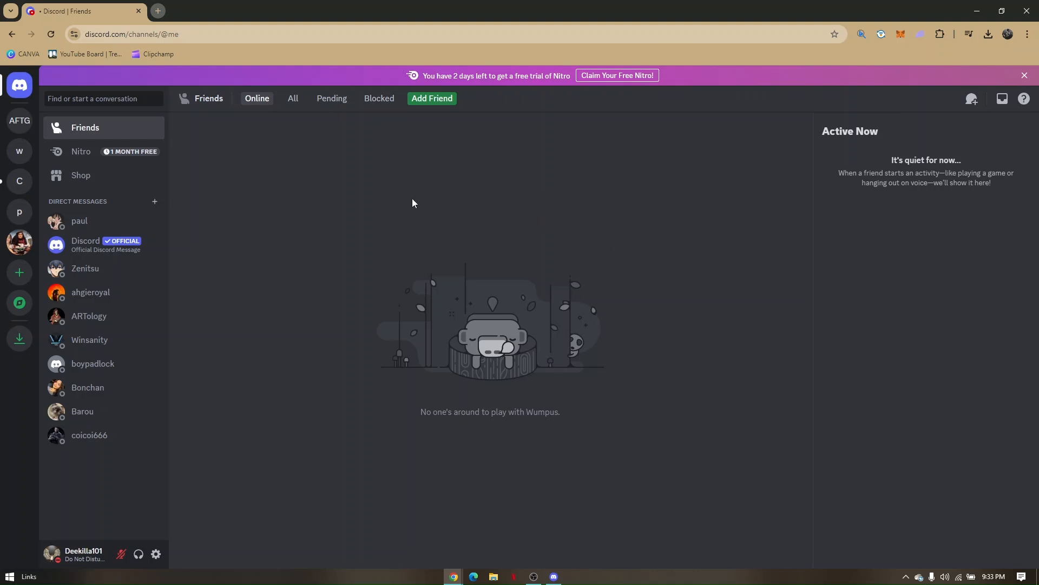
pyautogui.moveTo(466, 206)
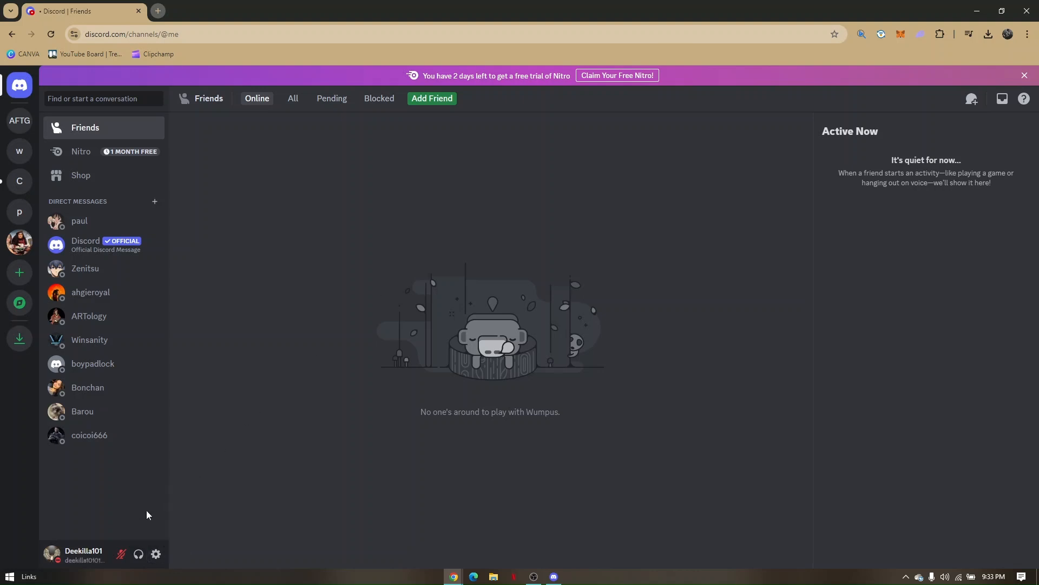
pyautogui.moveTo(156, 553)
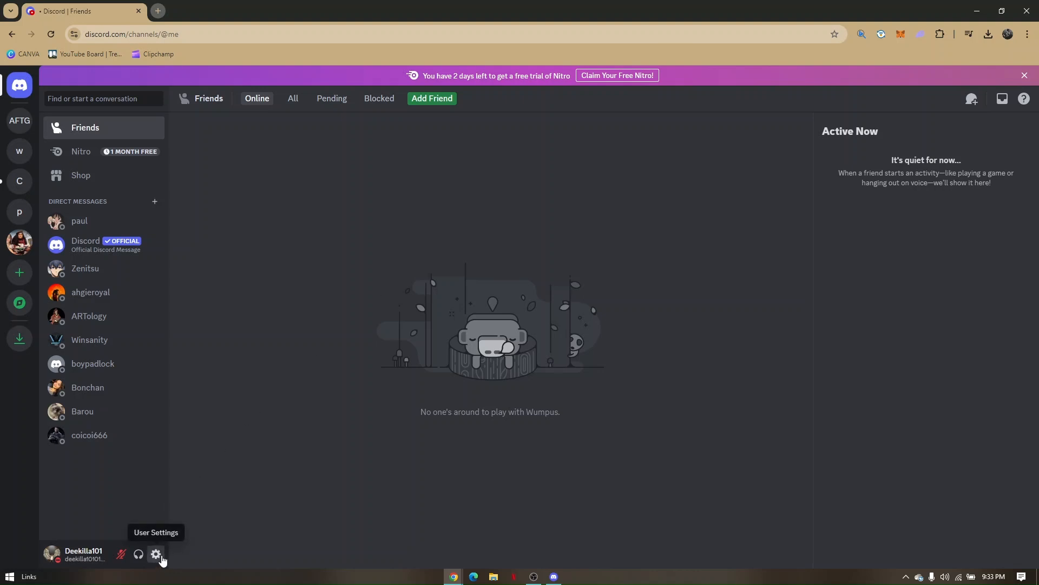
pyautogui.moveTo(158, 557)
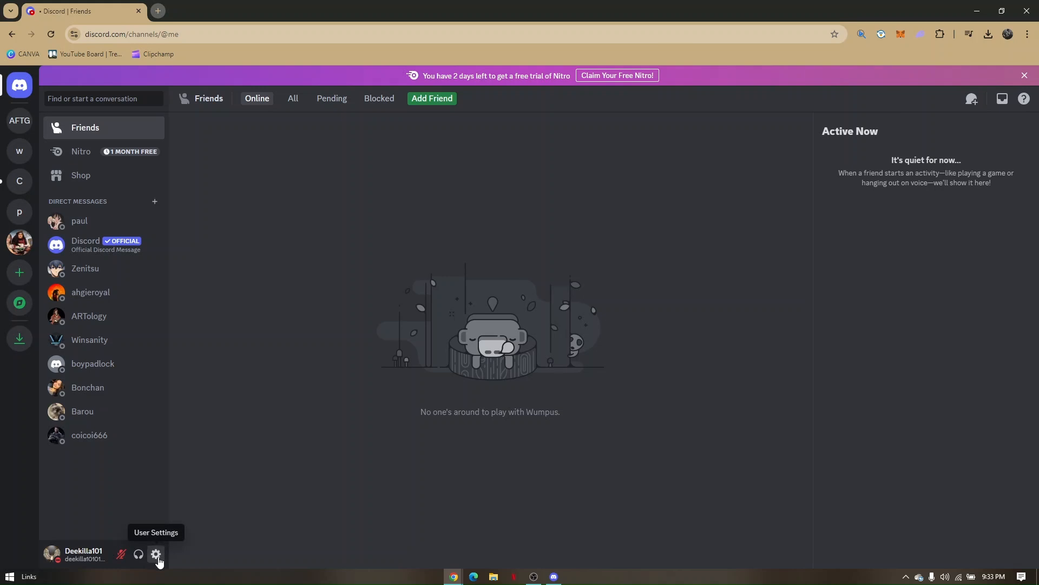
pyautogui.click(156, 554)
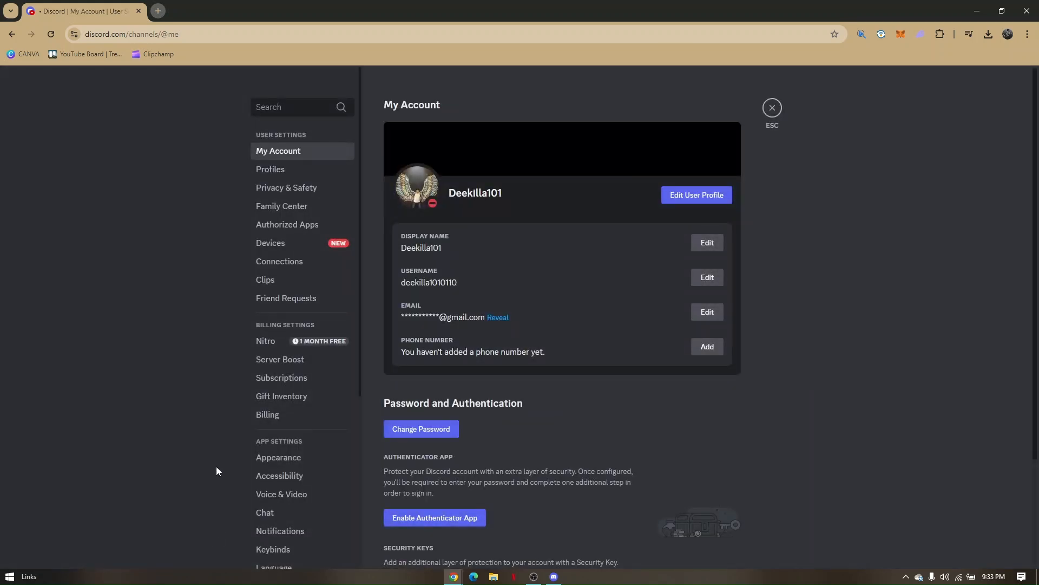
pyautogui.moveTo(286, 188)
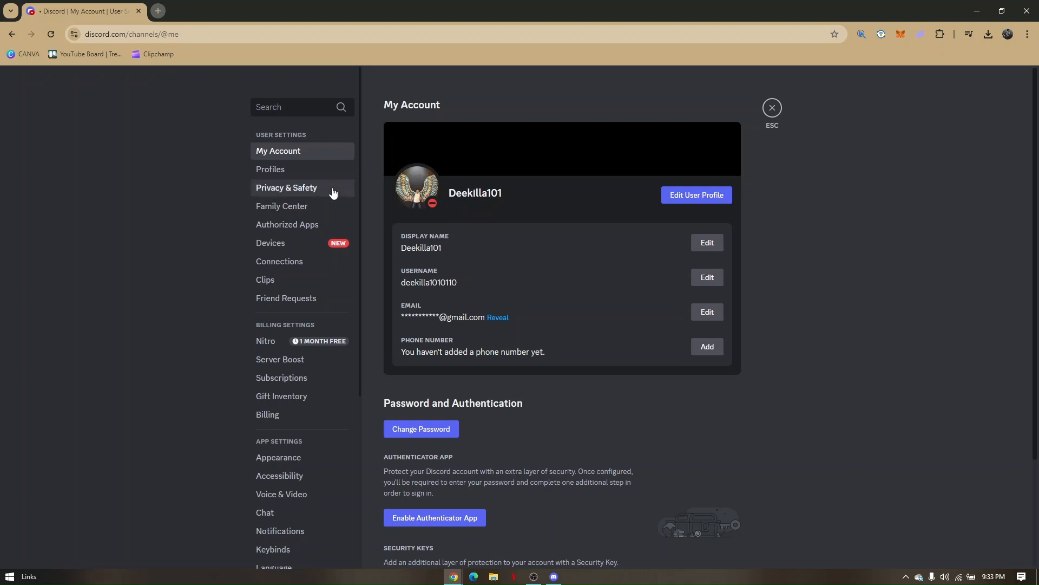
pyautogui.click(287, 187)
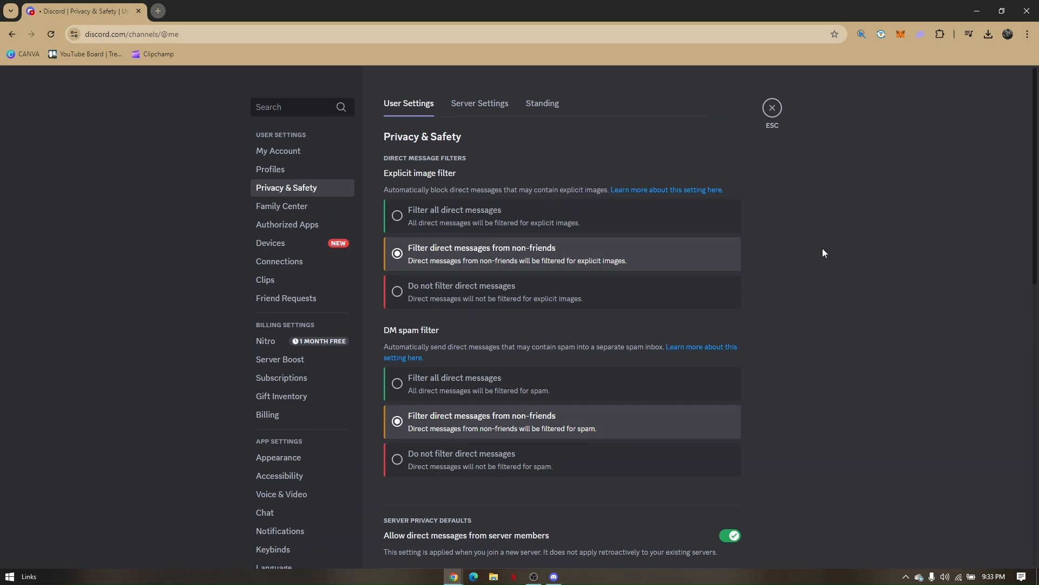
pyautogui.moveTo(766, 240)
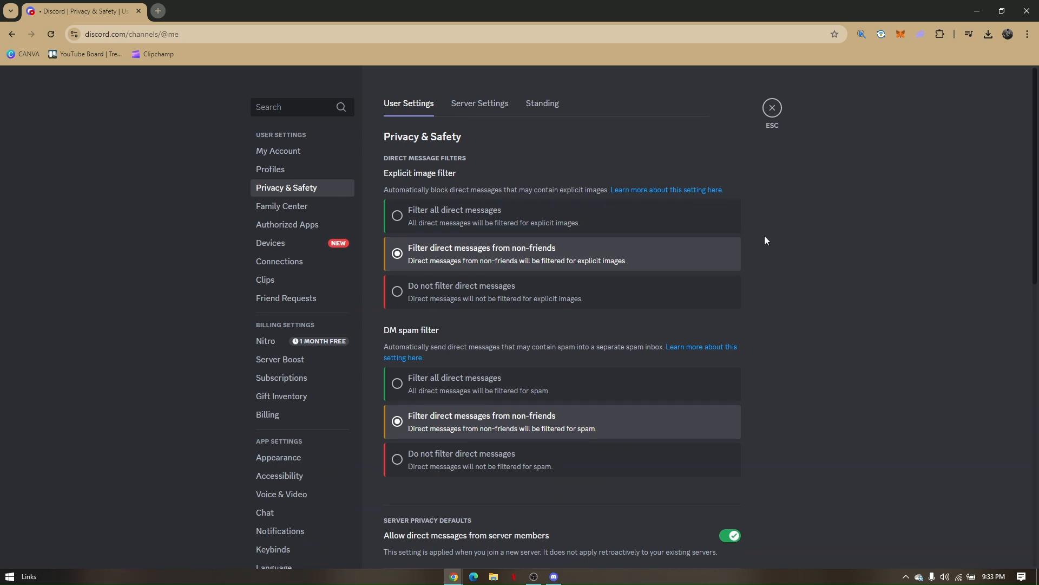
pyautogui.scroll(-3)
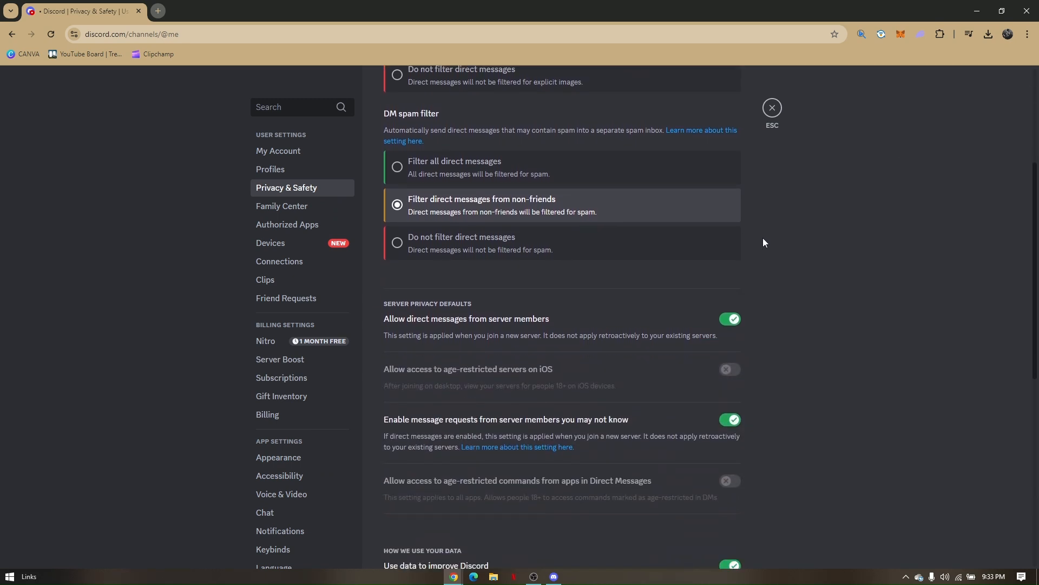
pyautogui.scroll(-3)
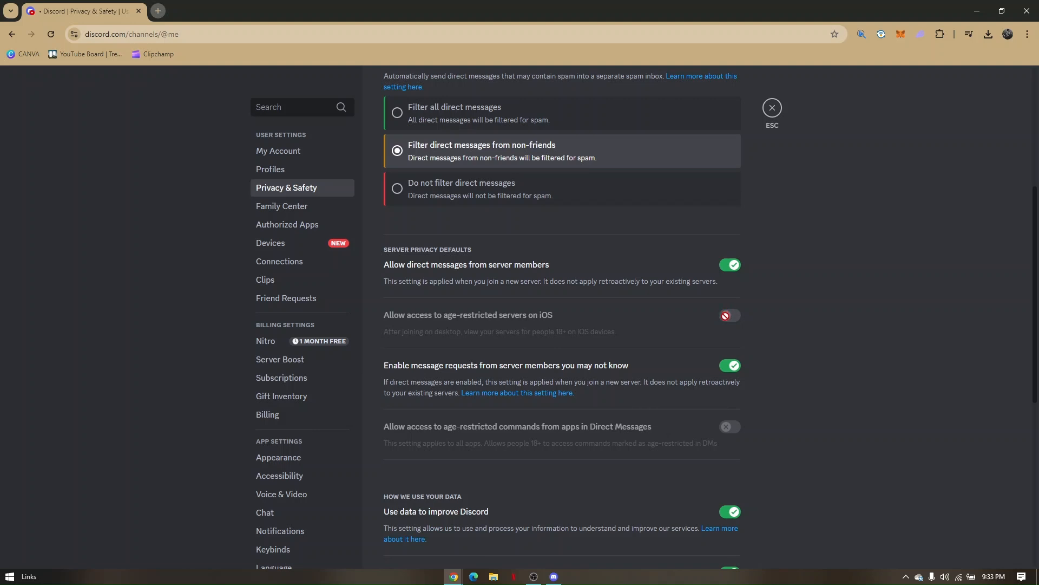
pyautogui.click(729, 316)
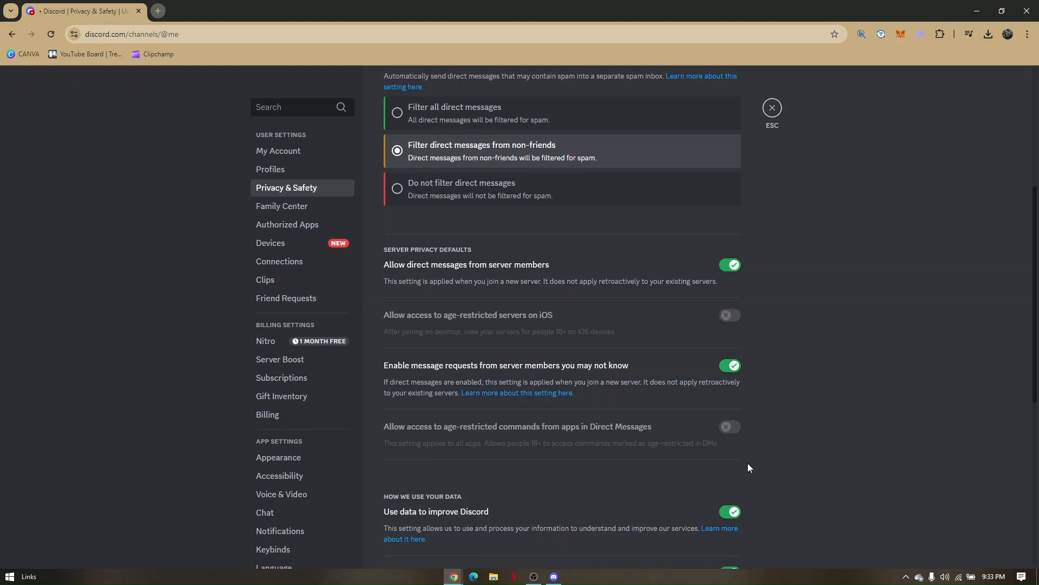
pyautogui.moveTo(801, 302)
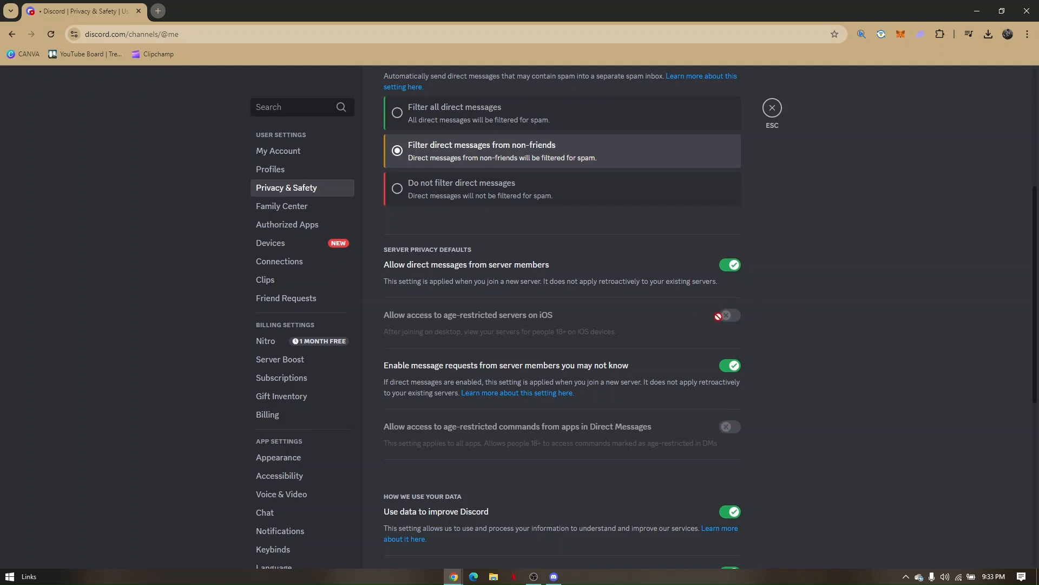
pyautogui.moveTo(760, 420)
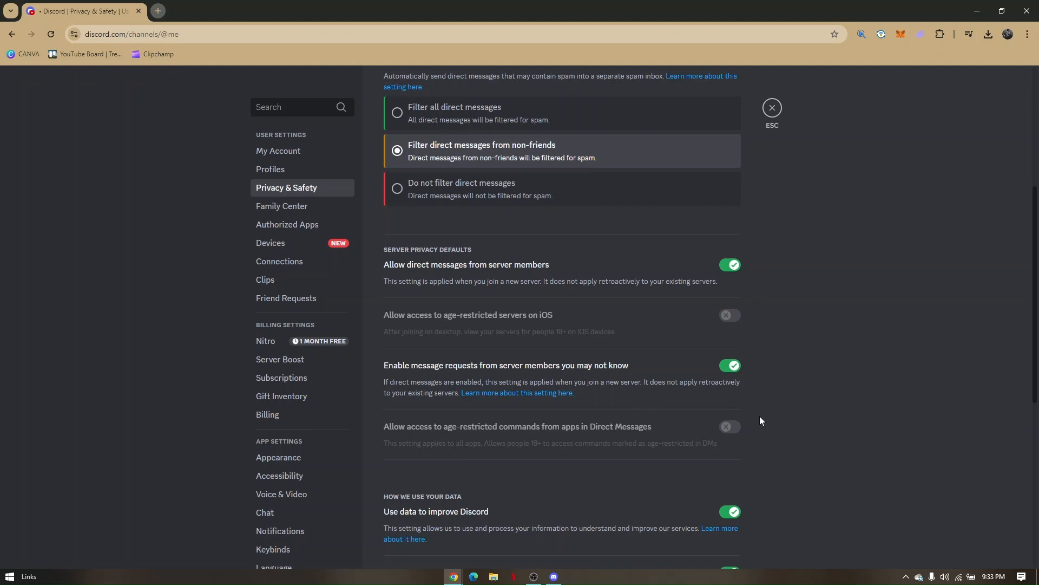
pyautogui.moveTo(727, 315)
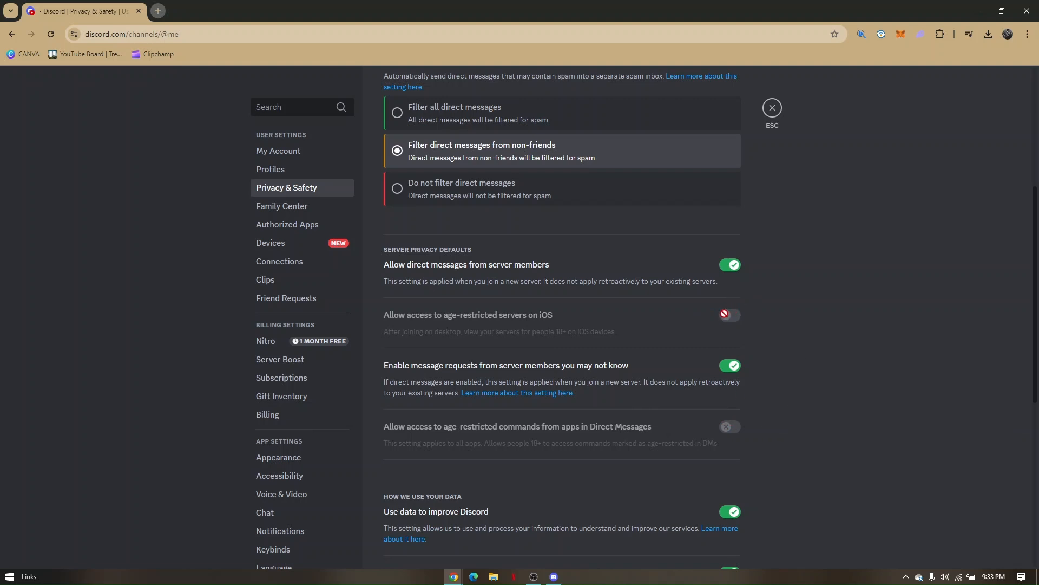
pyautogui.click(728, 315)
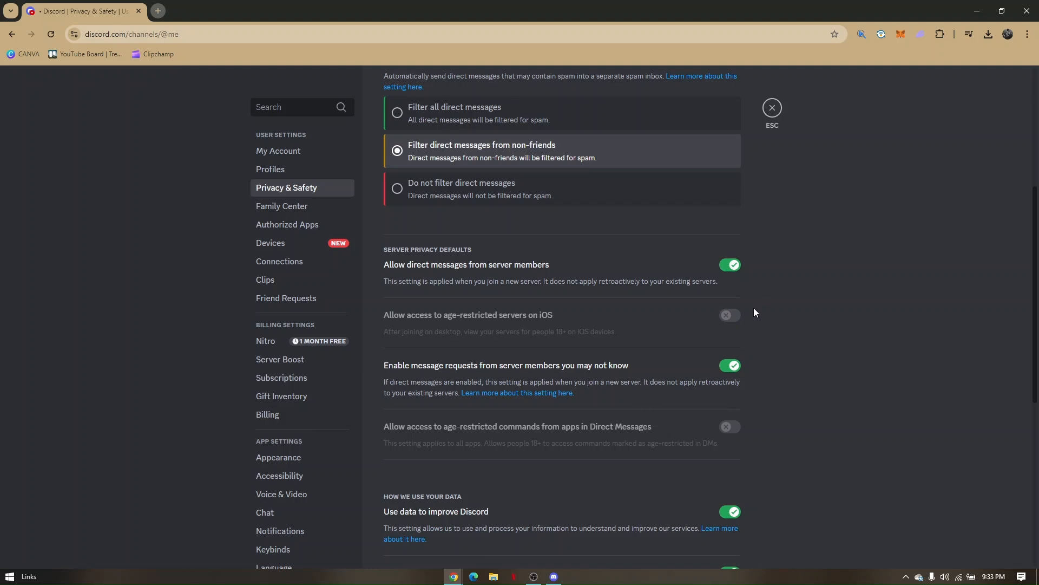
pyautogui.moveTo(744, 331)
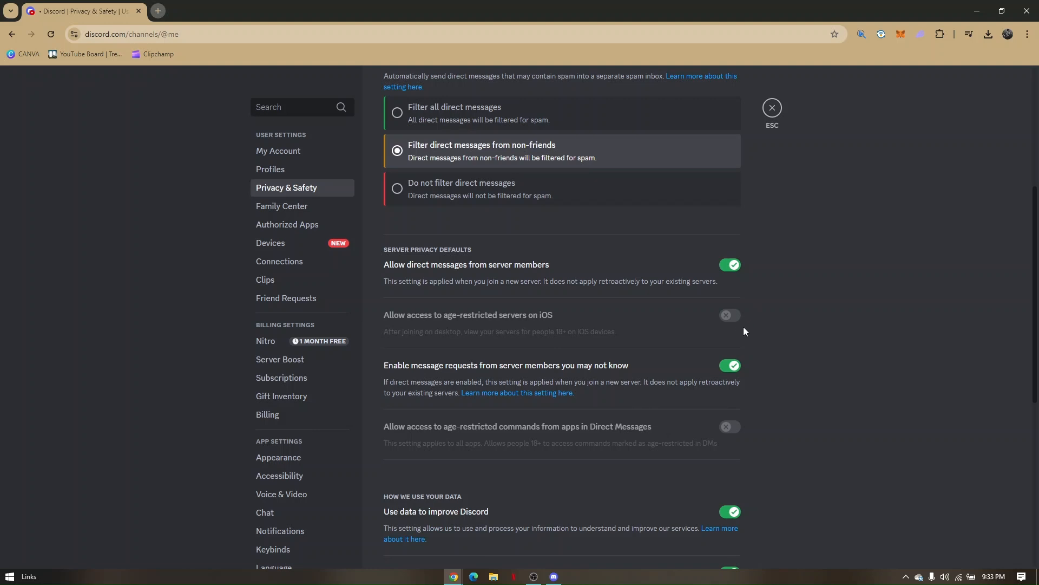
pyautogui.moveTo(760, 333)
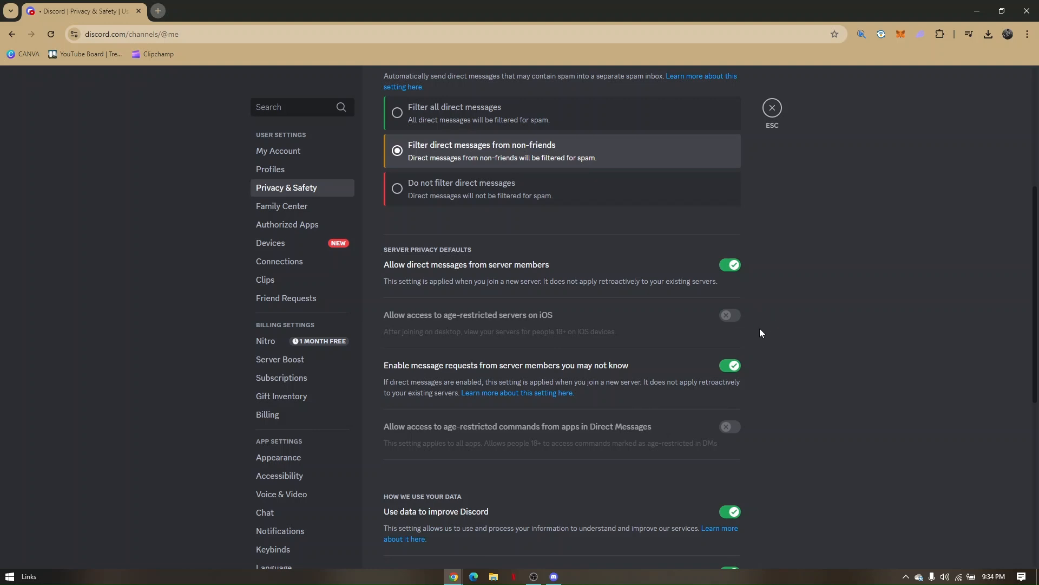